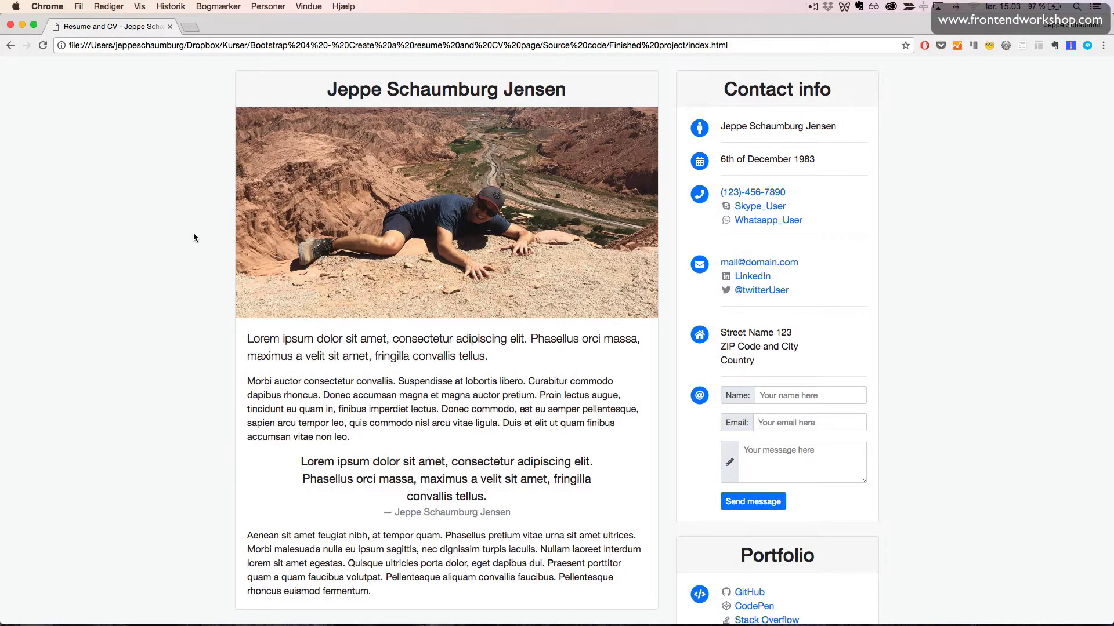
pyautogui.moveTo(189, 254)
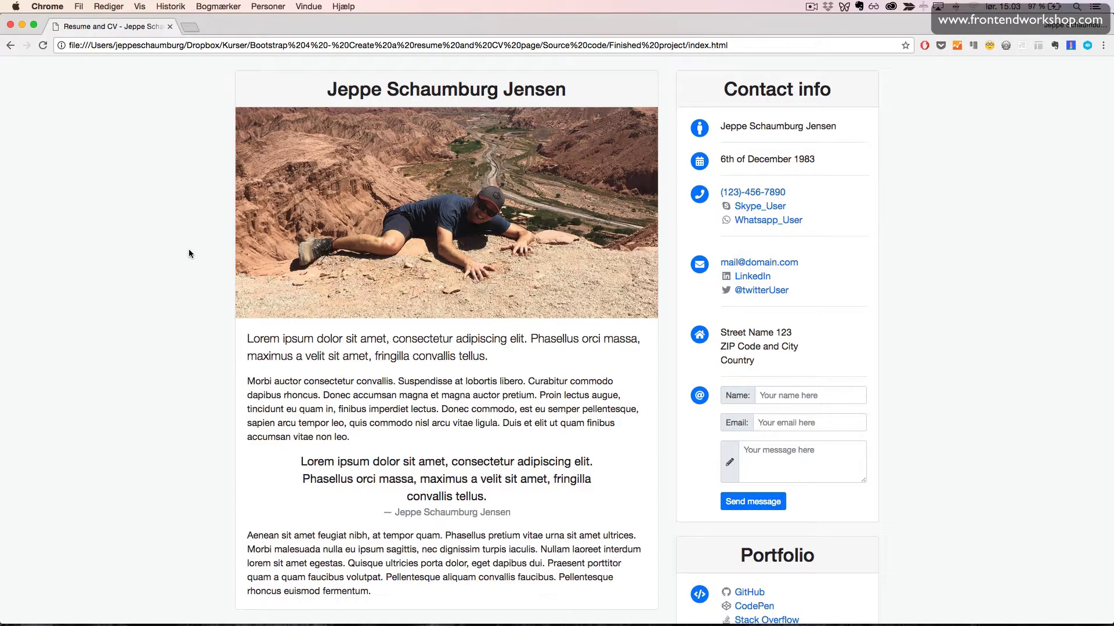
# Scroll down the resume until Work Experience sits beside the Portfolio and Skills panels.
pyautogui.scroll(-3)
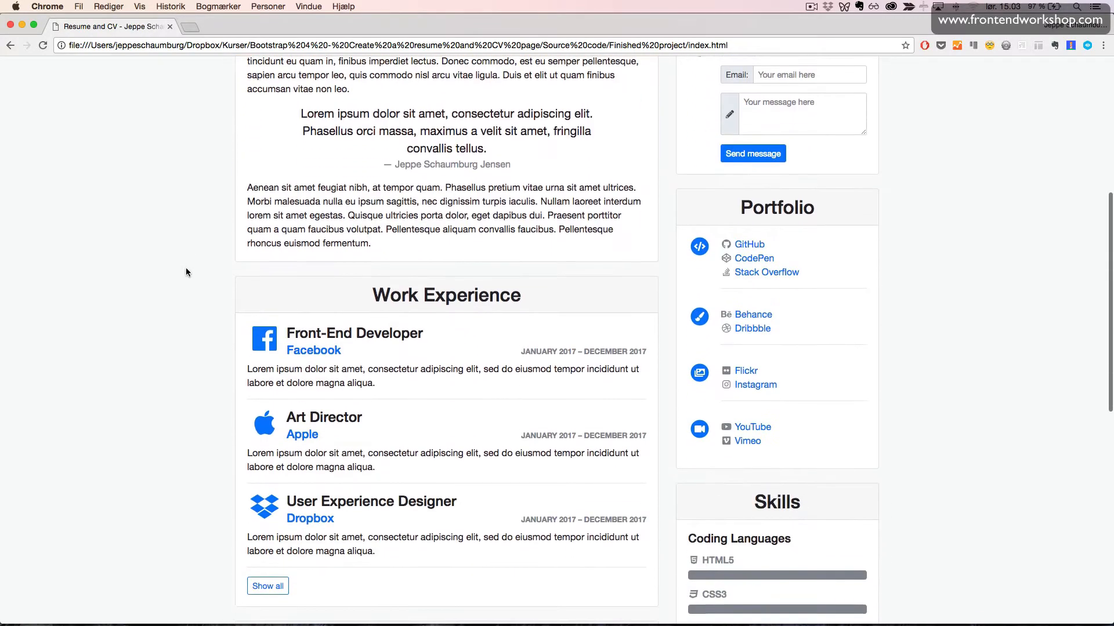
pyautogui.scroll(-3)
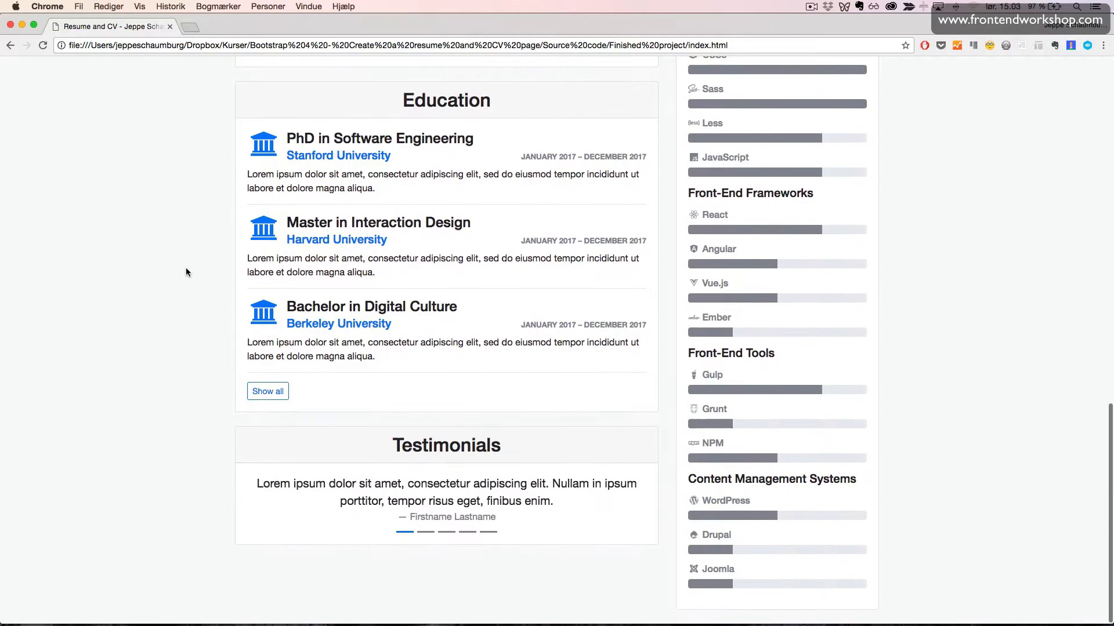
pyautogui.scroll(3)
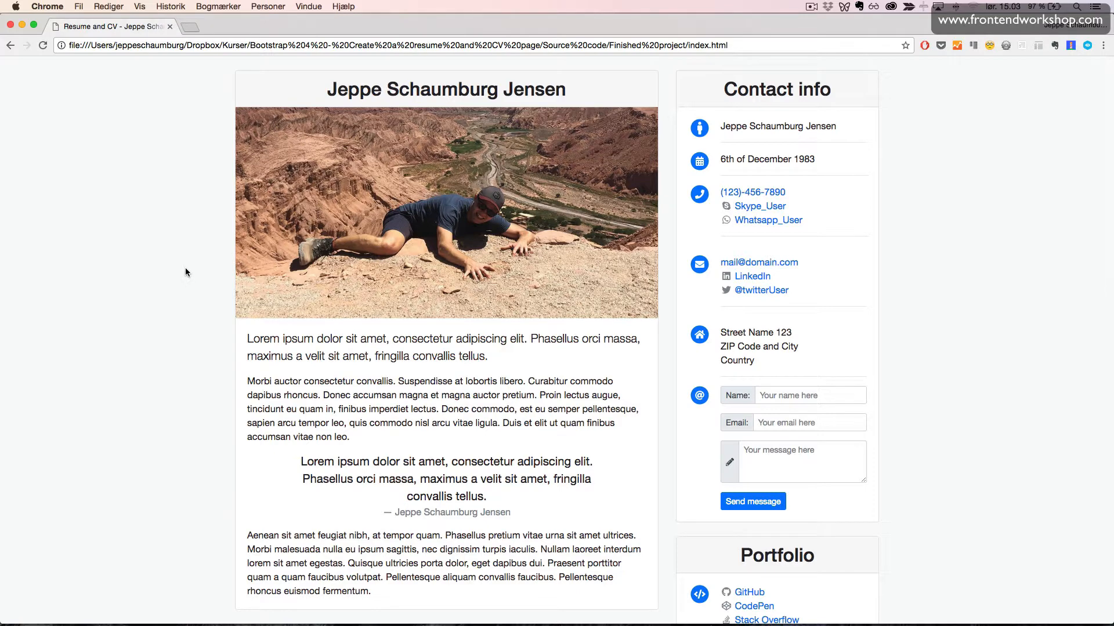
pyautogui.moveTo(201, 259)
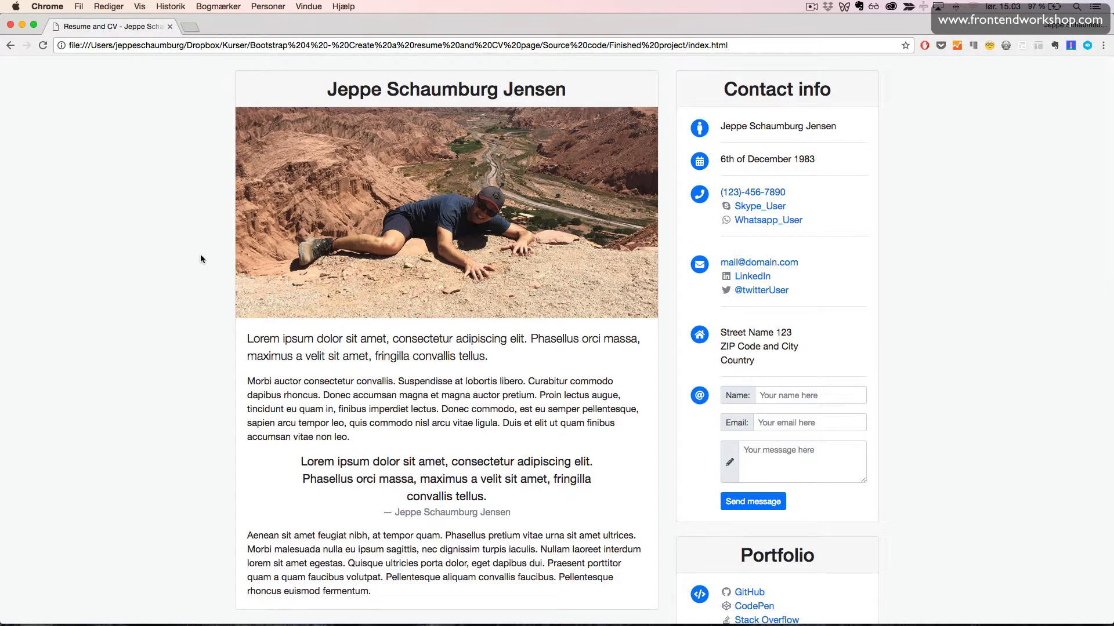
pyautogui.scroll(-3)
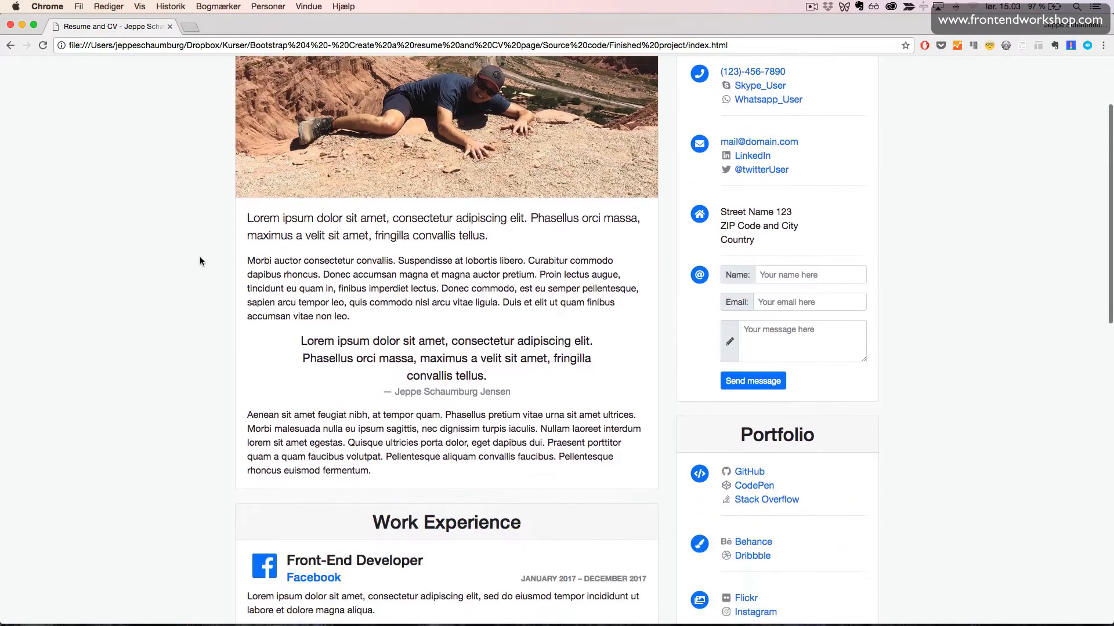
pyautogui.scroll(-3)
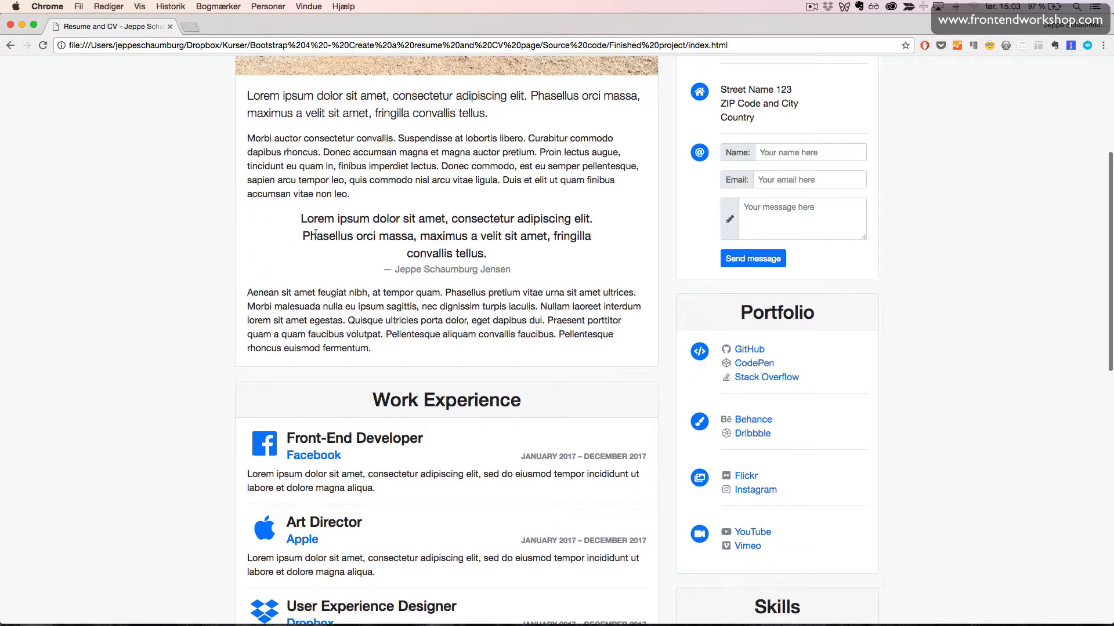
pyautogui.scroll(-3)
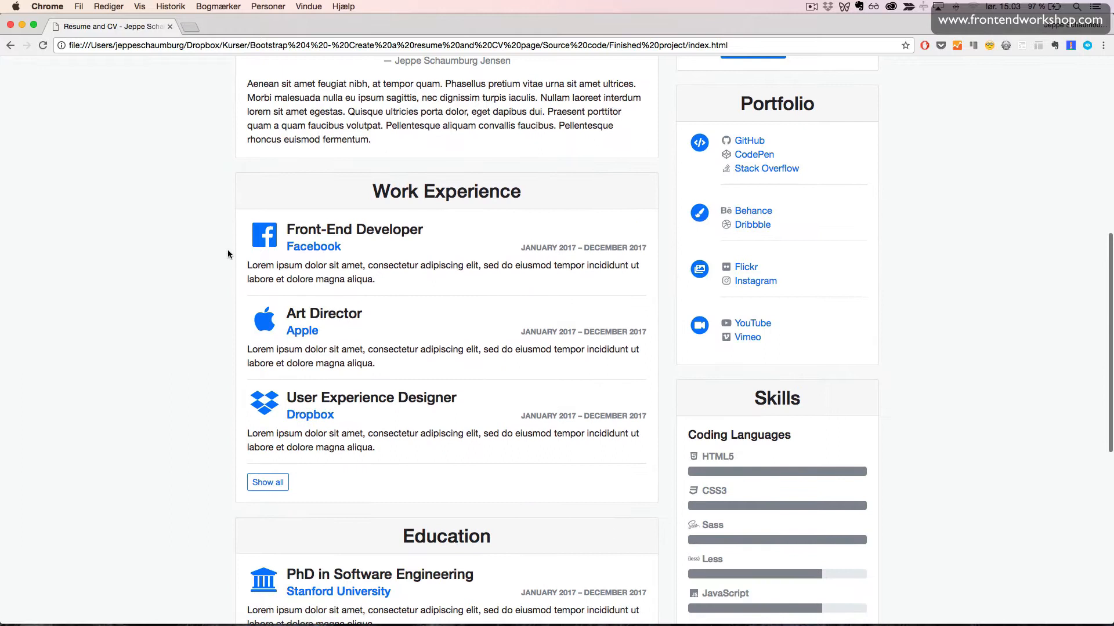
pyautogui.scroll(-3)
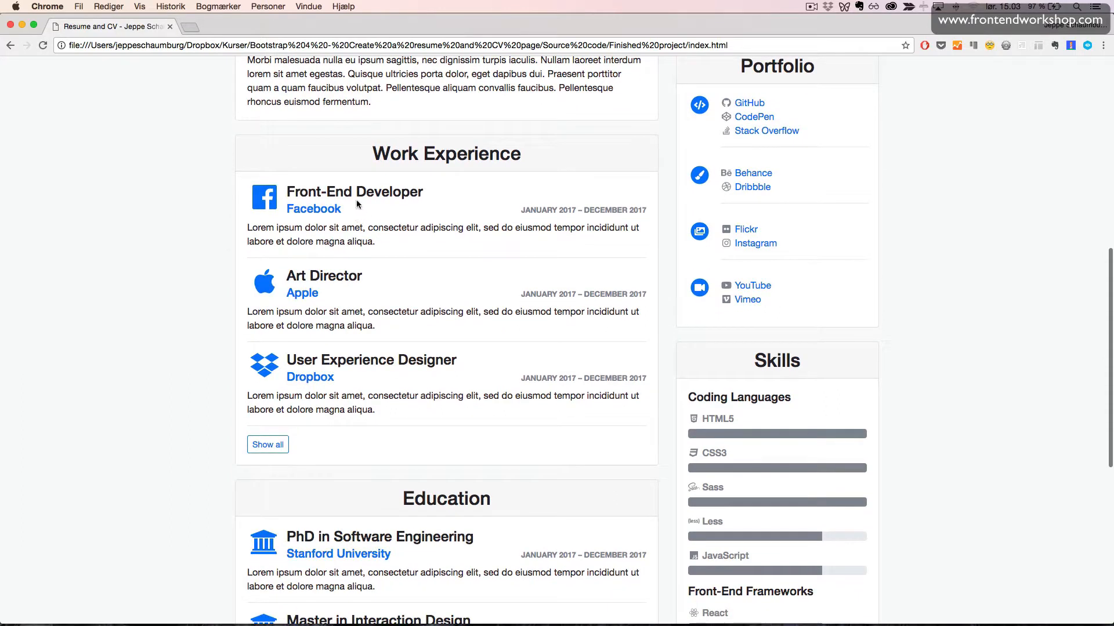
pyautogui.moveTo(268, 204)
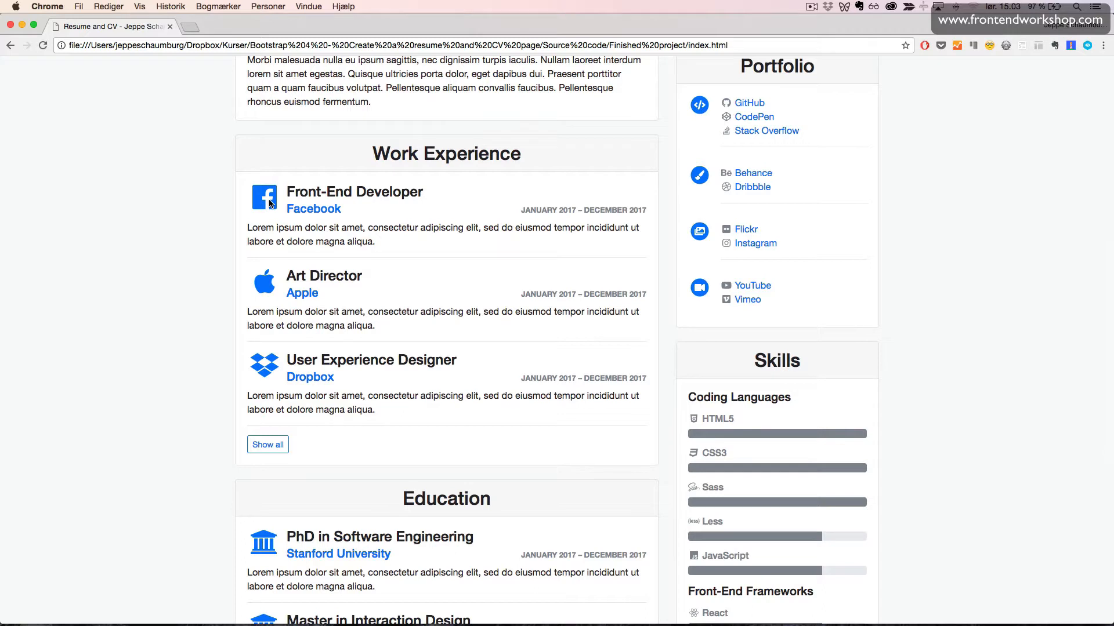
pyautogui.moveTo(322, 199)
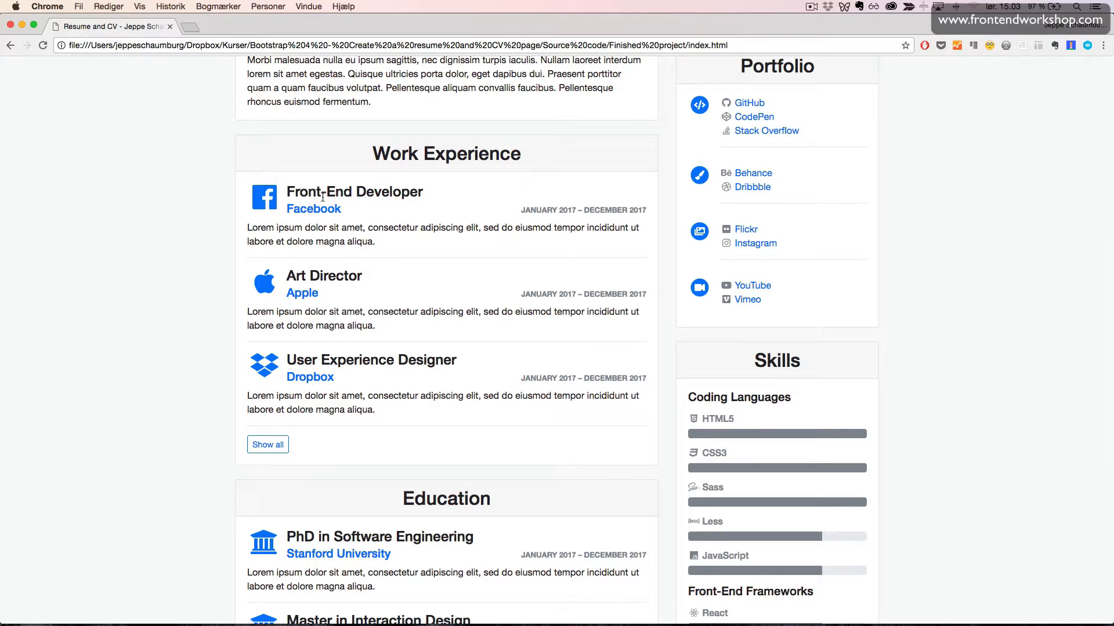
pyautogui.moveTo(321, 238)
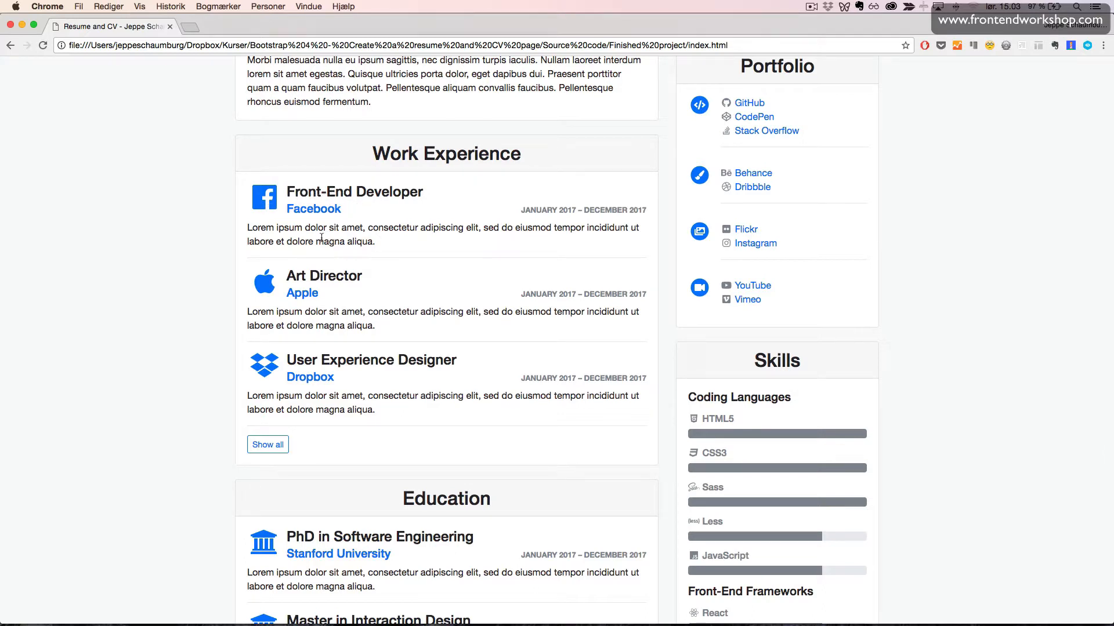
# Expand Work Experience with Show all and continue down to Education.
pyautogui.scroll(-3)
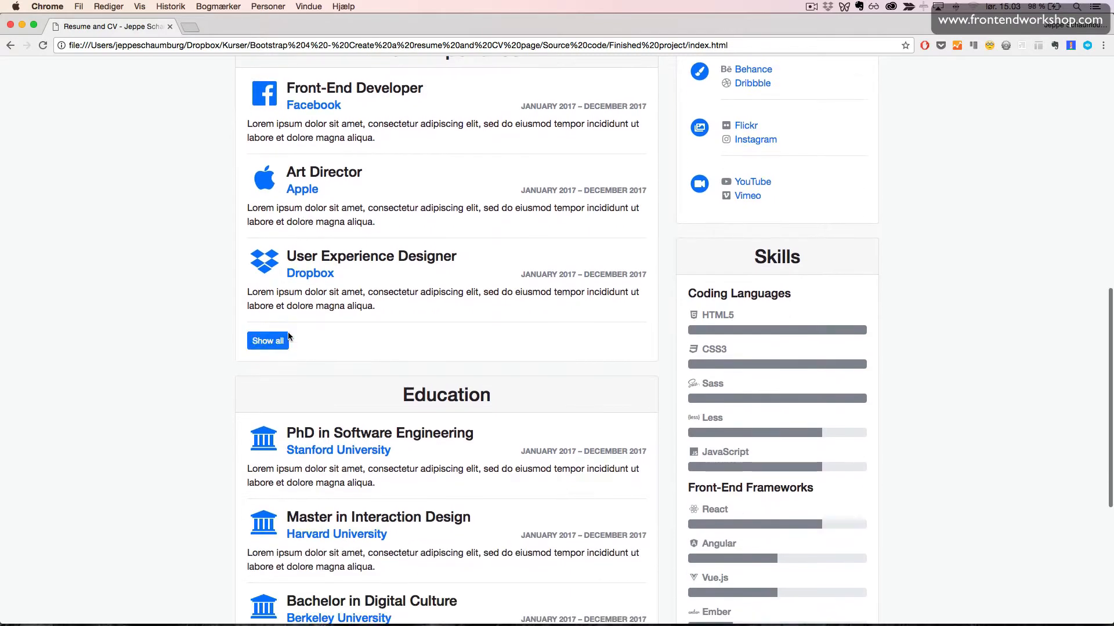
pyautogui.click(268, 340)
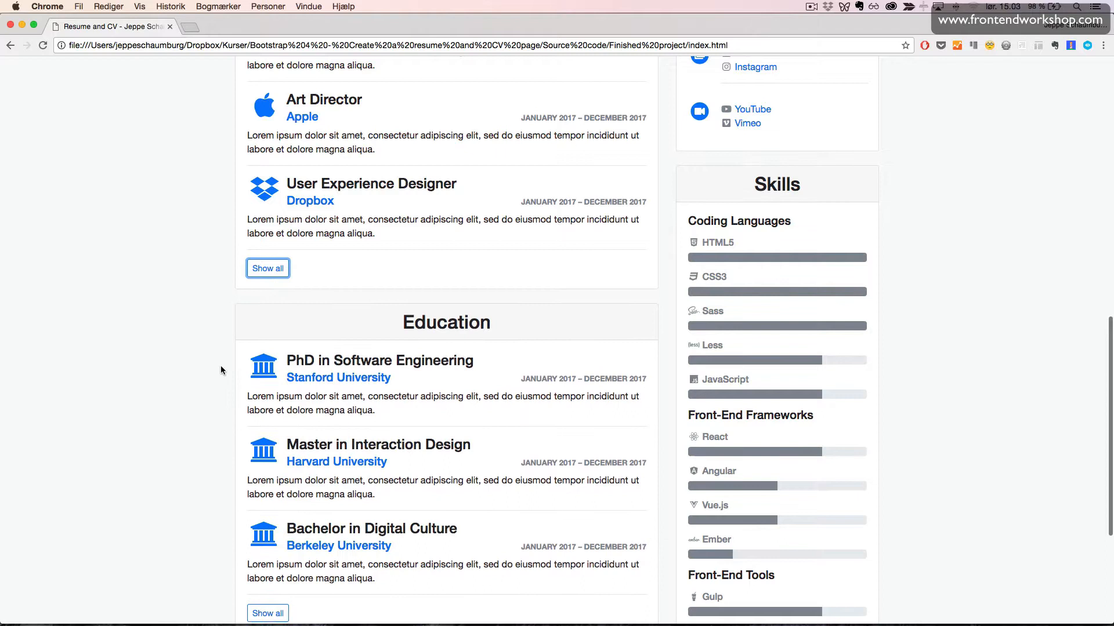
pyautogui.scroll(-3)
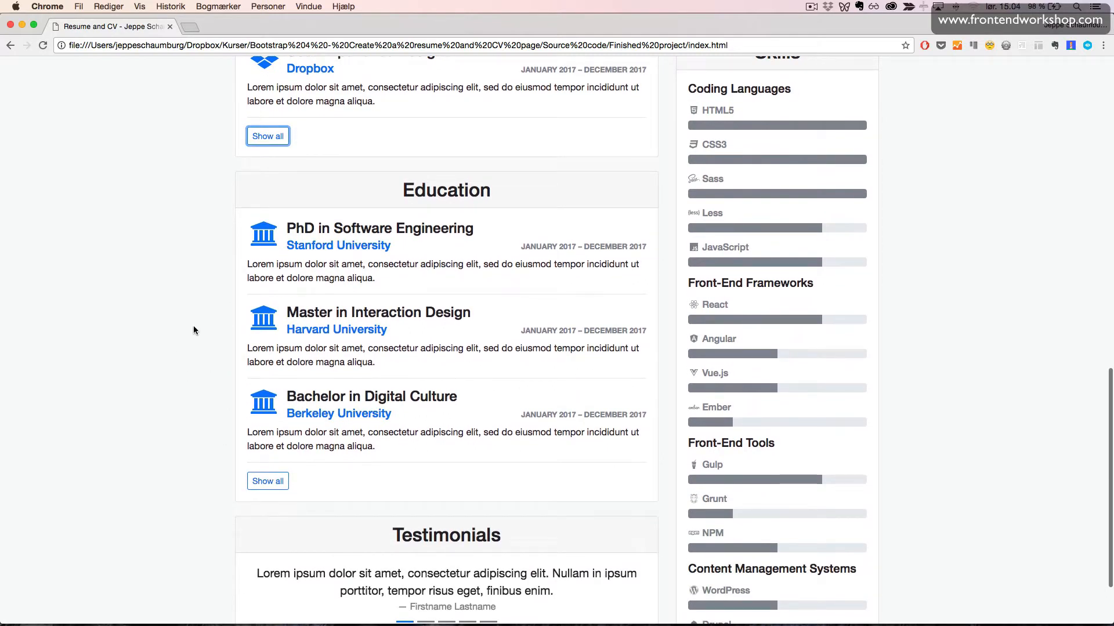
pyautogui.moveTo(426, 268)
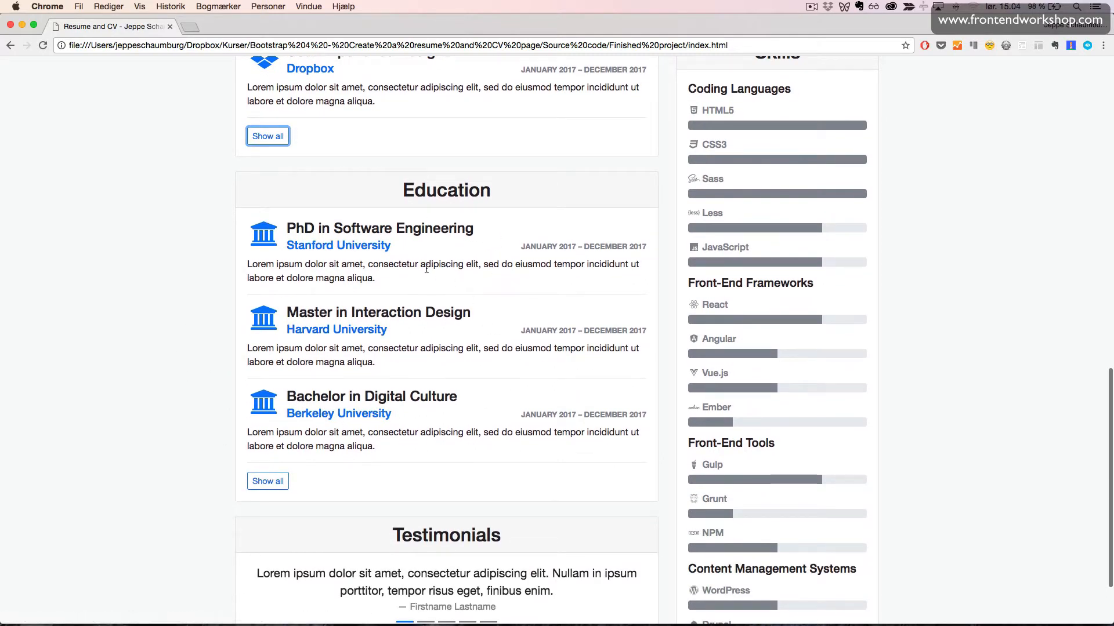
# View another testimonial in the carousel, then head back toward the top.
pyautogui.scroll(-3)
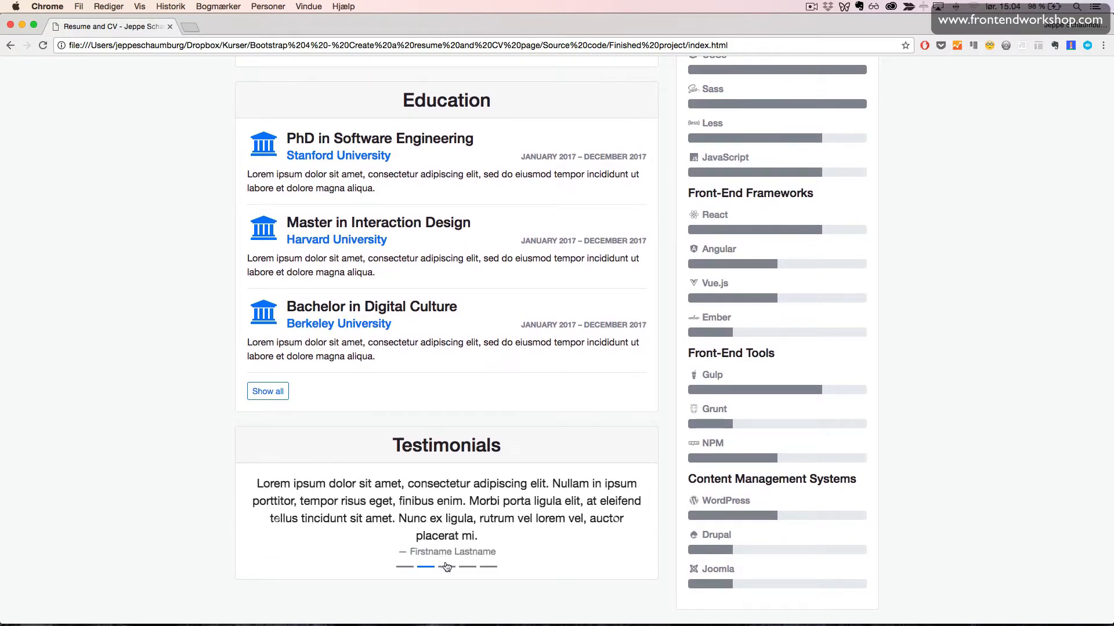
pyautogui.click(468, 584)
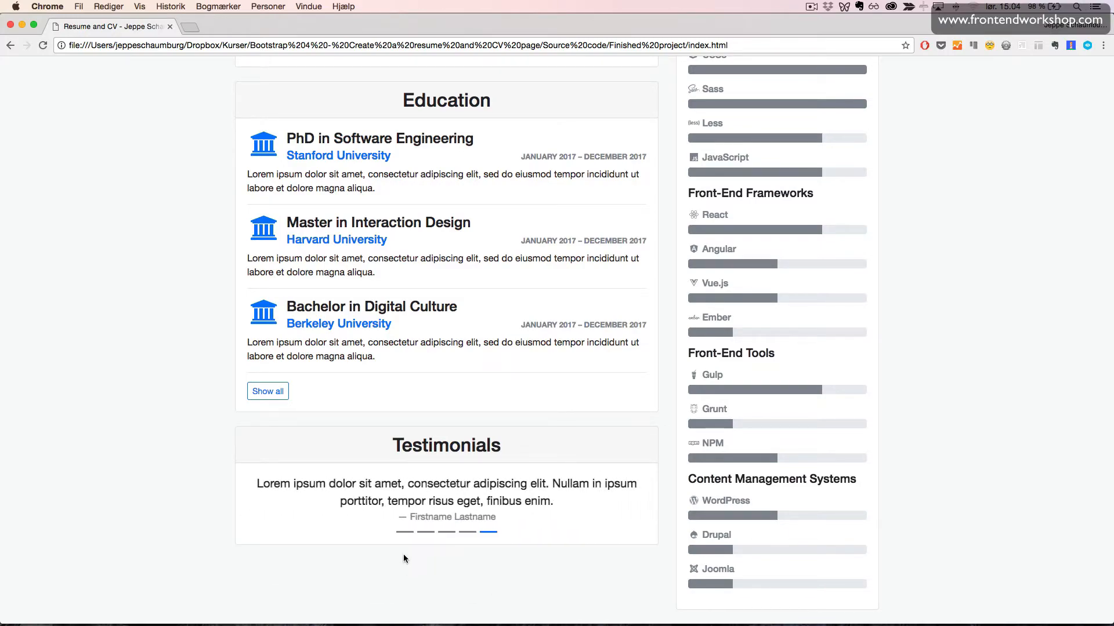
pyautogui.scroll(3)
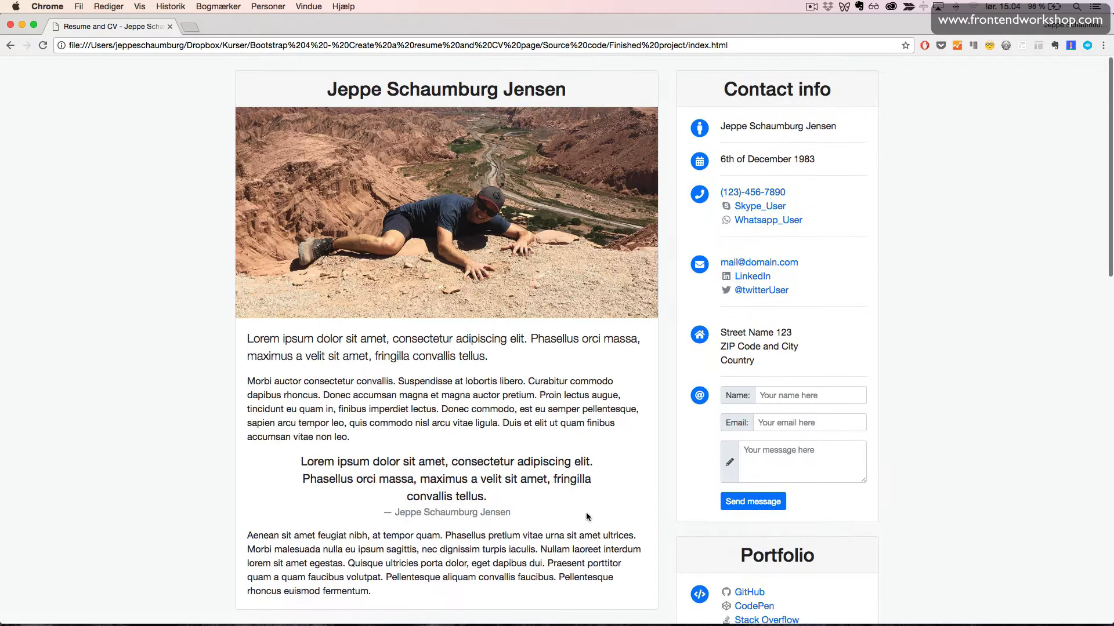
pyautogui.moveTo(744, 216)
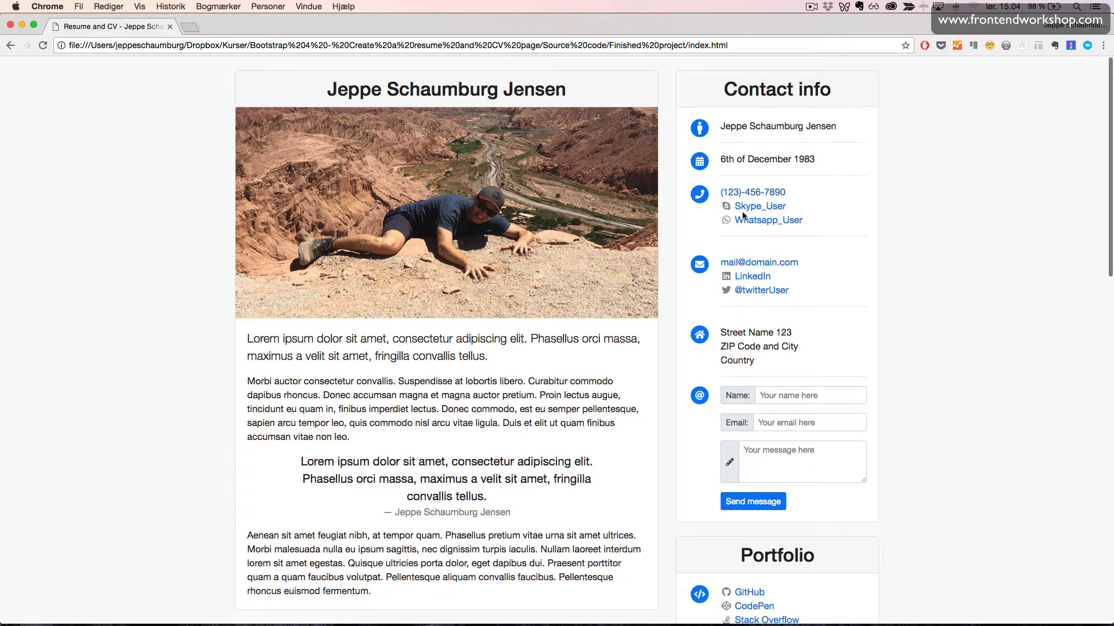
pyautogui.moveTo(735, 159)
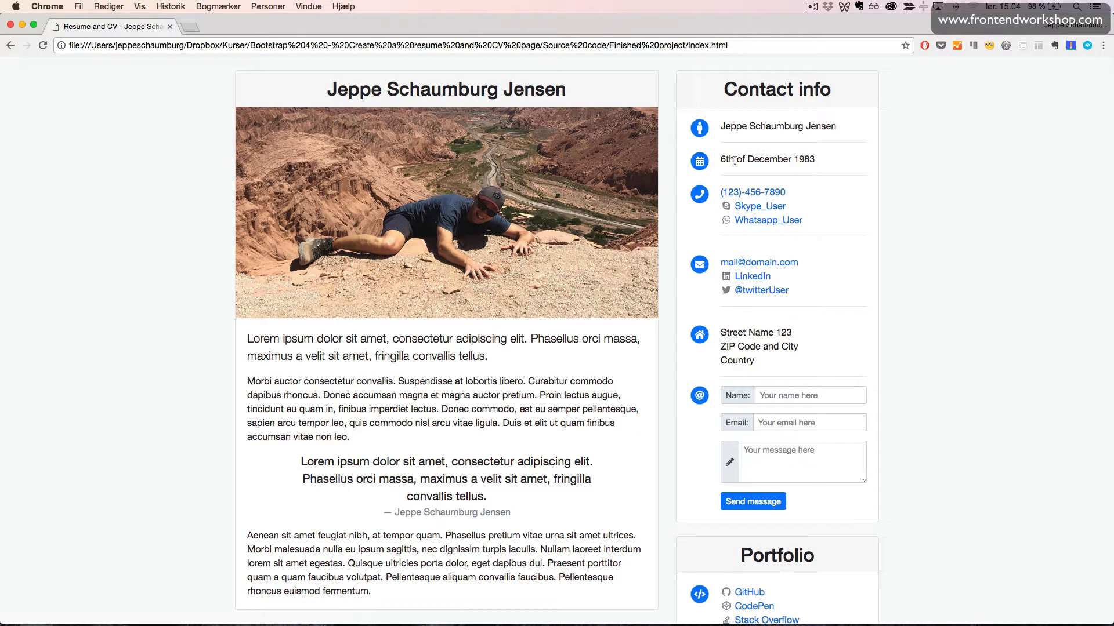
# Scroll into the page and focus the contact form's message box.
pyautogui.scroll(-3)
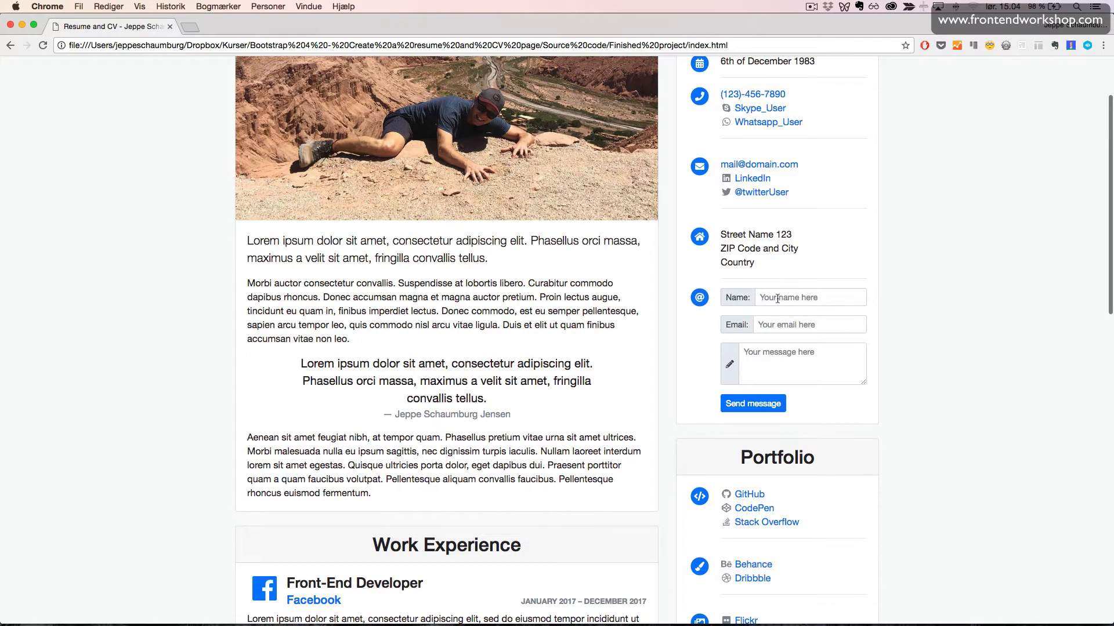
pyautogui.click(801, 363)
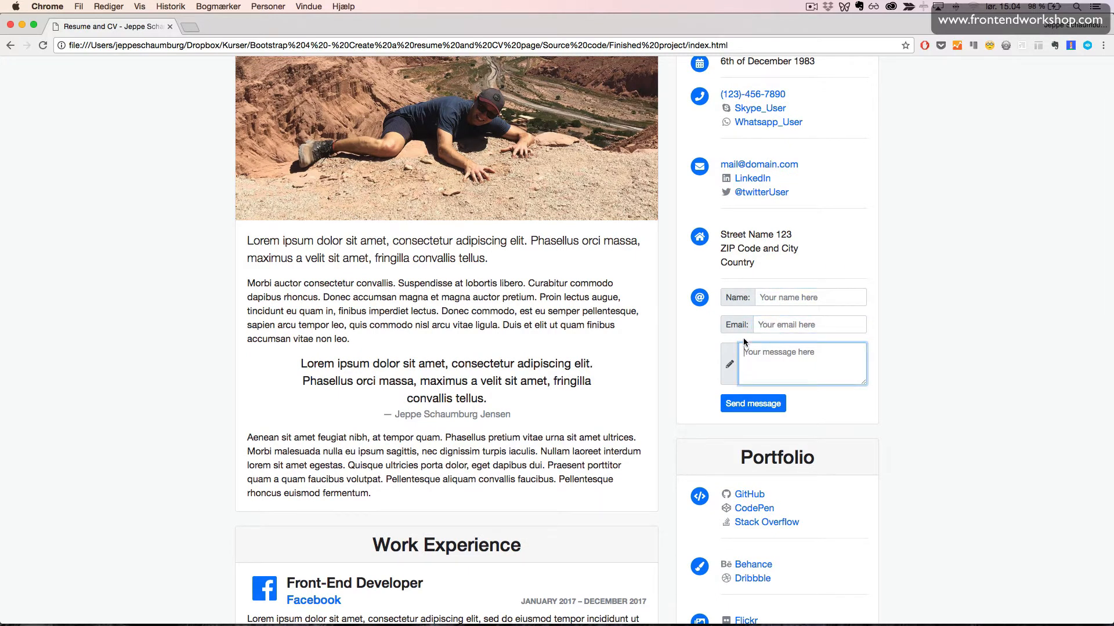
pyautogui.scroll(-3)
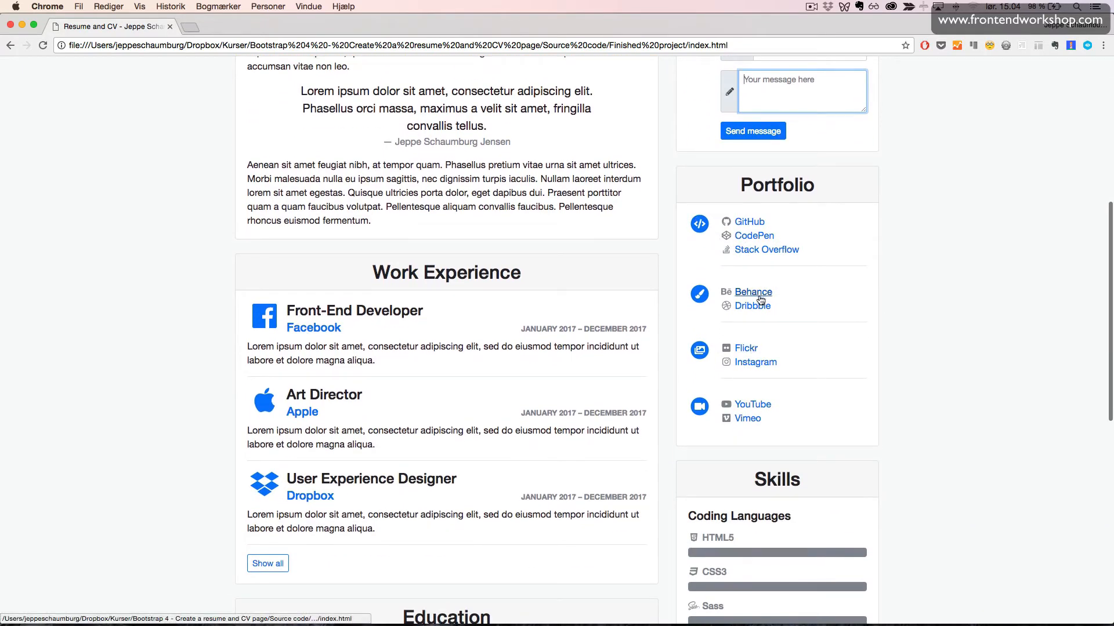
# Continue down past Work Experience to Education, Testimonials and the full skills list.
pyautogui.scroll(-3)
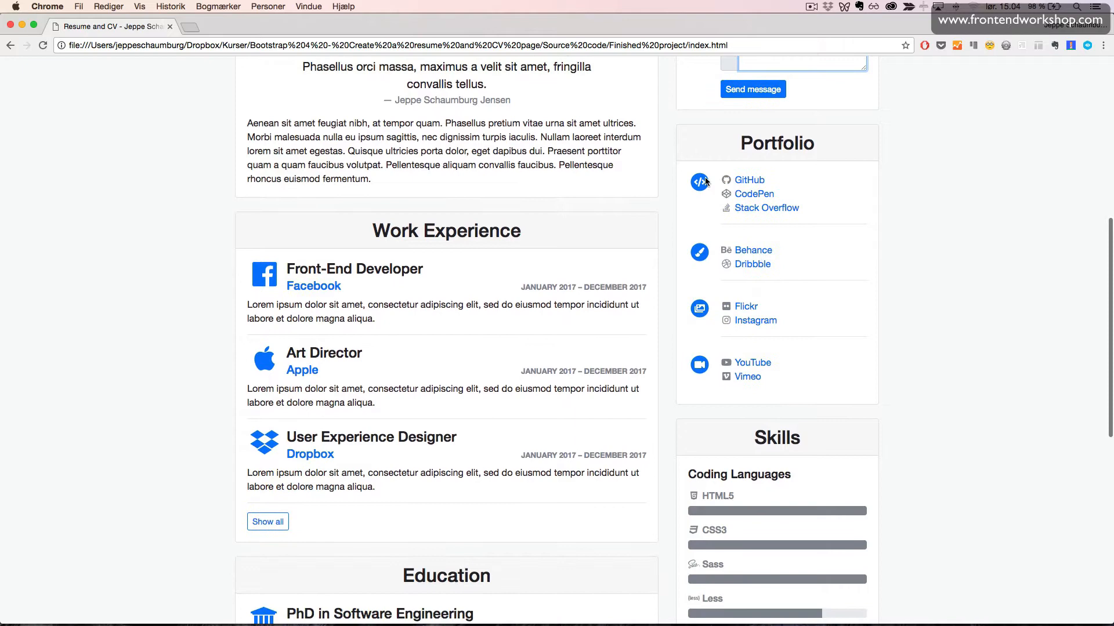
pyautogui.moveTo(727, 232)
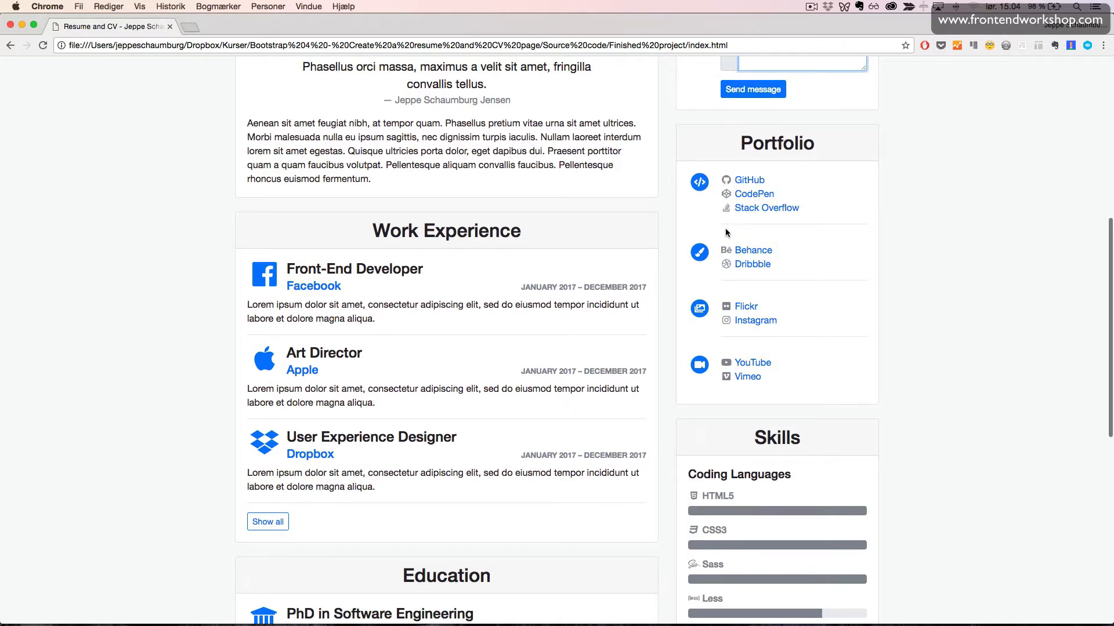
pyautogui.scroll(-3)
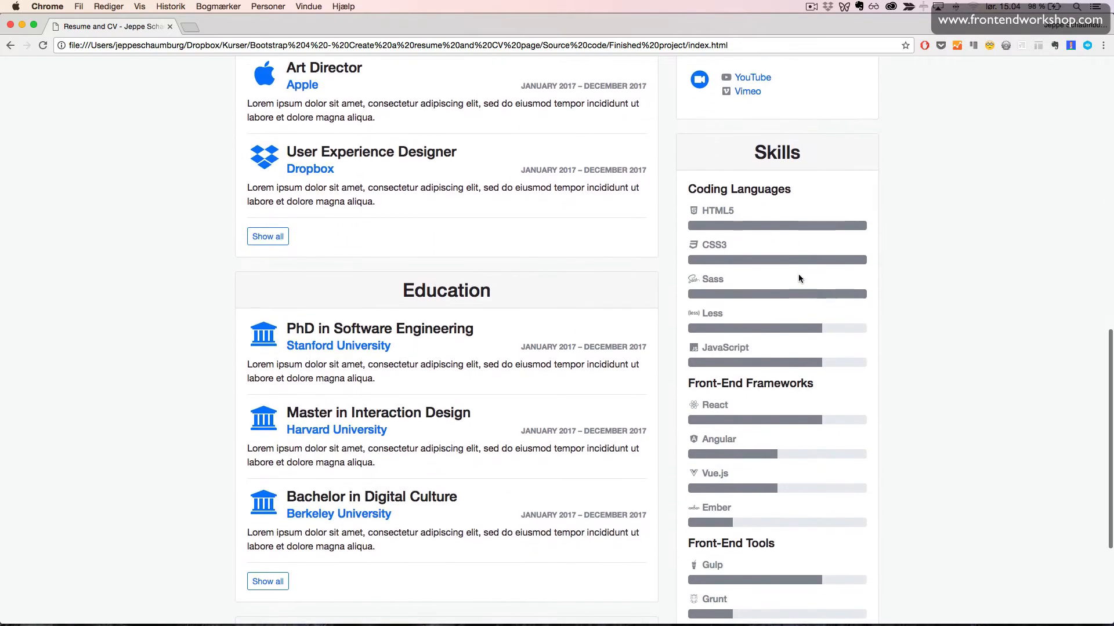
pyautogui.moveTo(761, 250)
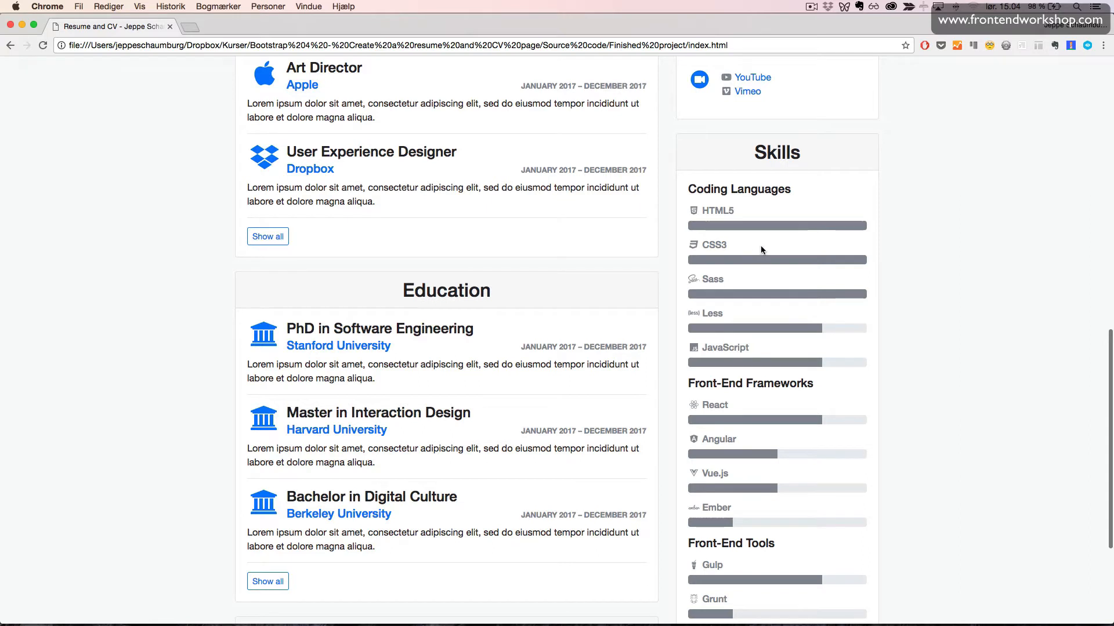
pyautogui.scroll(-3)
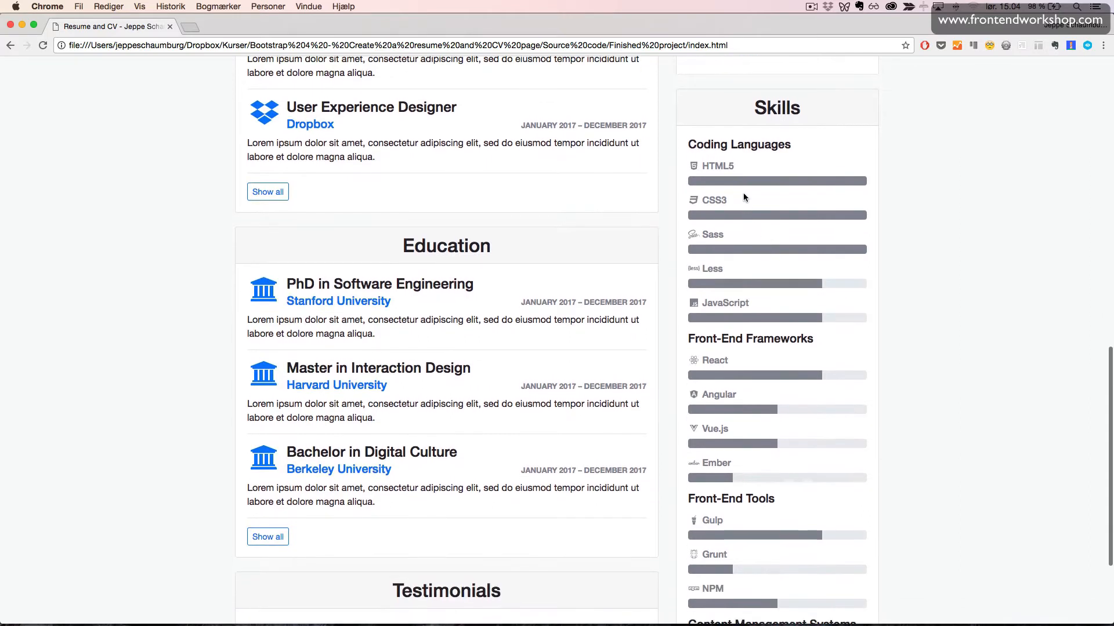
pyautogui.moveTo(732, 202)
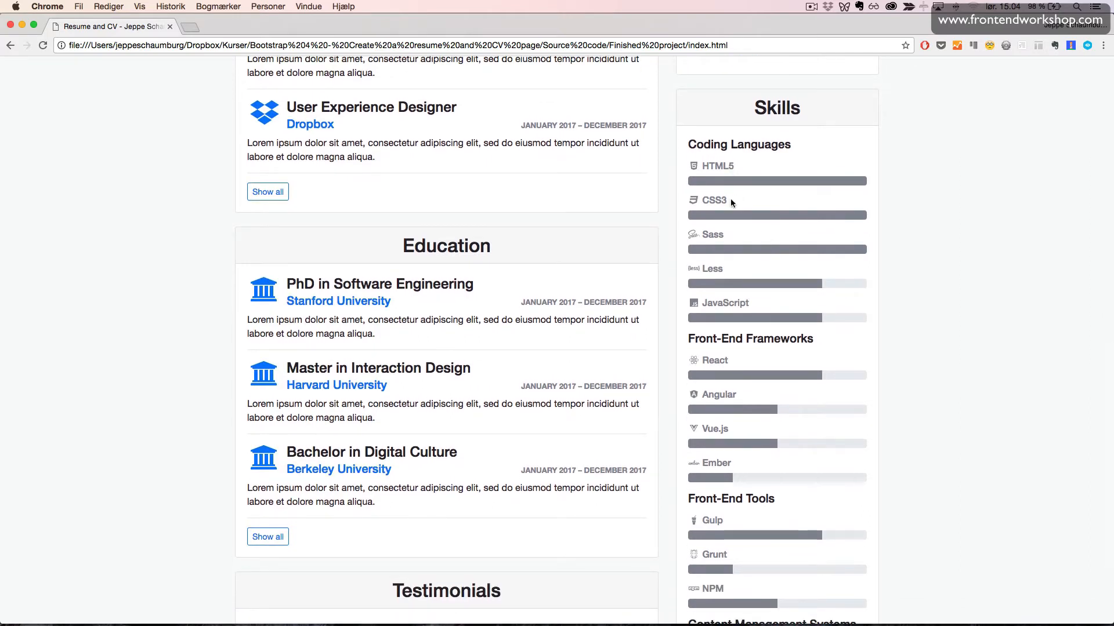
pyautogui.scroll(-3)
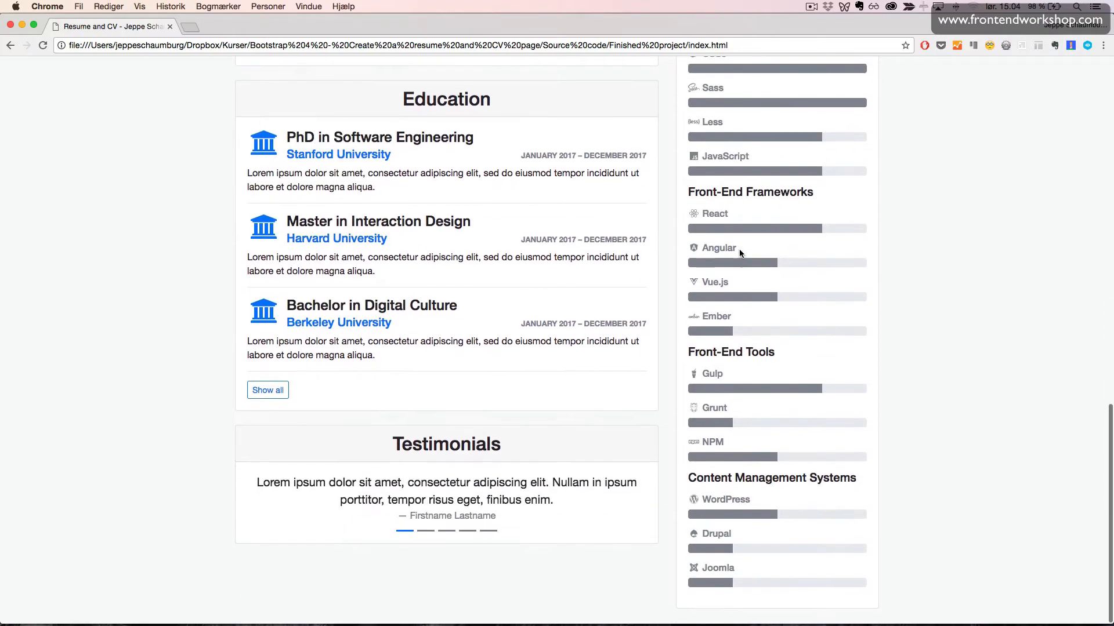
# Scroll through the narrowed single-column layout with Testimonials followed by Contact info.
pyautogui.scroll(3)
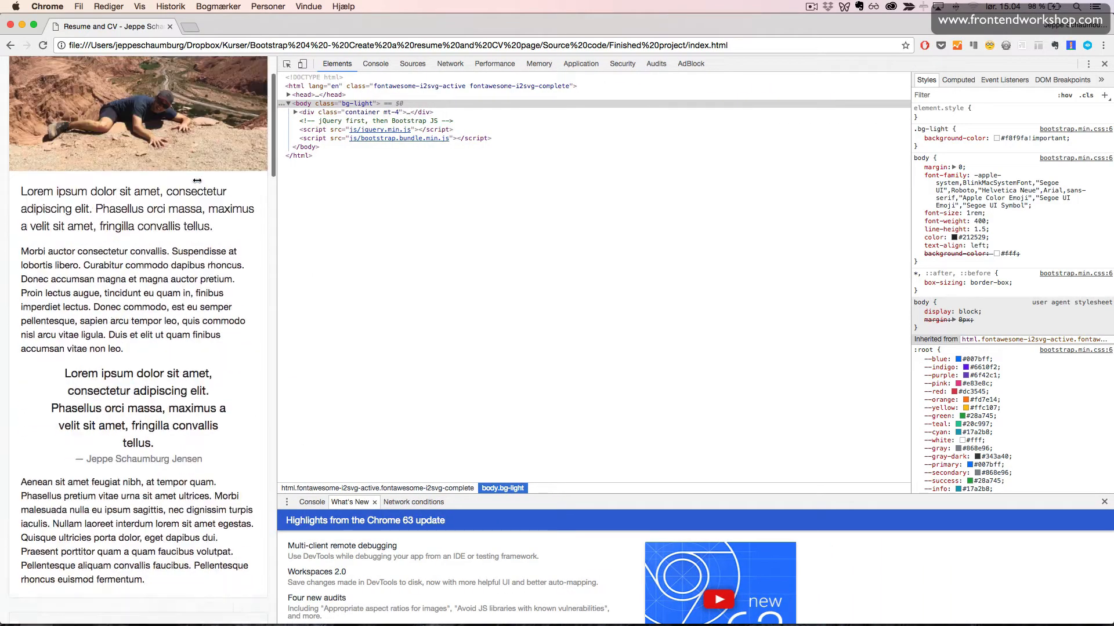
pyautogui.scroll(-3)
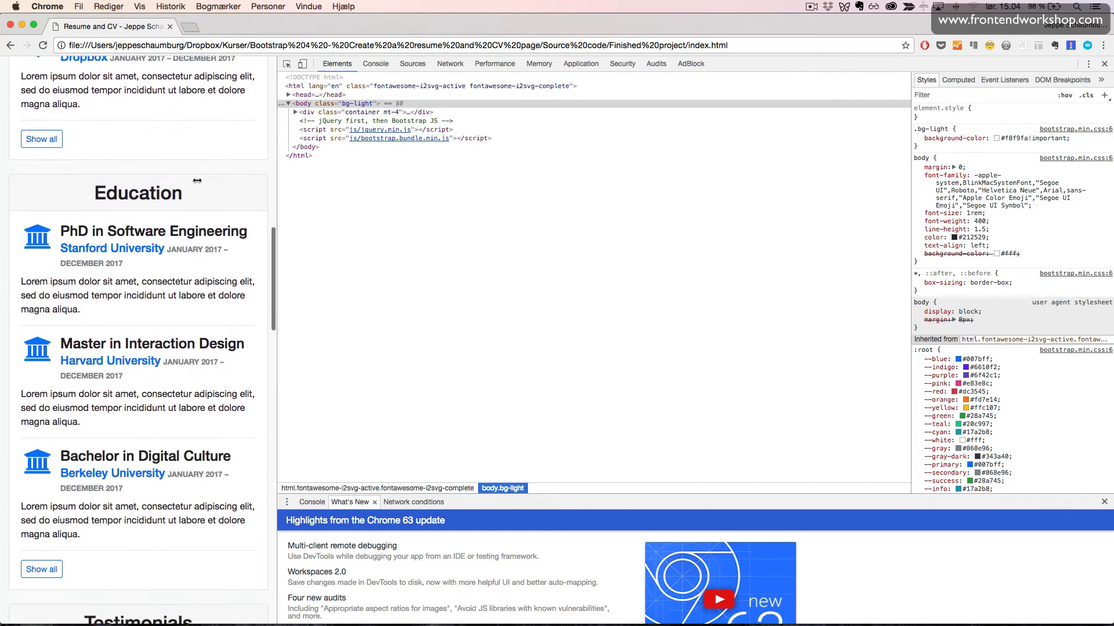
pyautogui.scroll(-3)
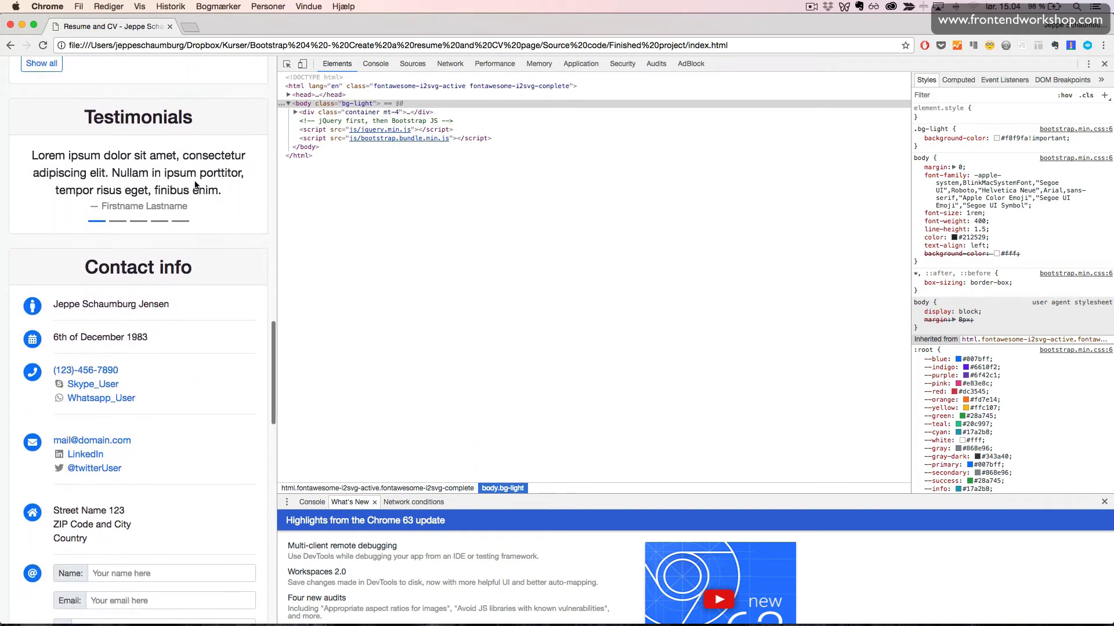
pyautogui.scroll(3)
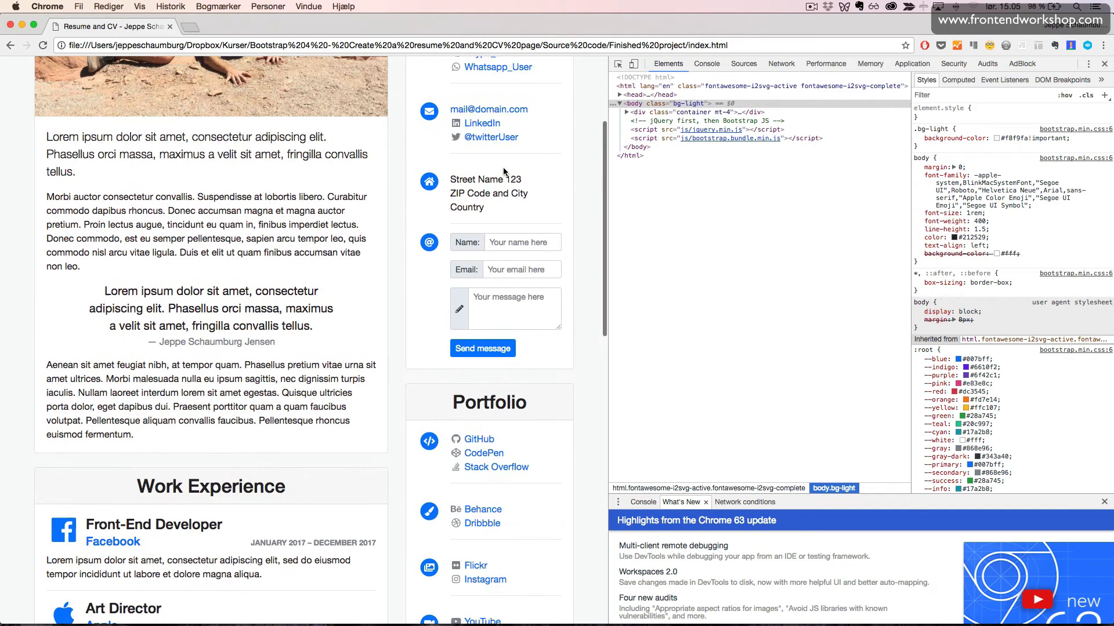
# Scroll the widened two-column page back to the top with the name and photo.
pyautogui.scroll(3)
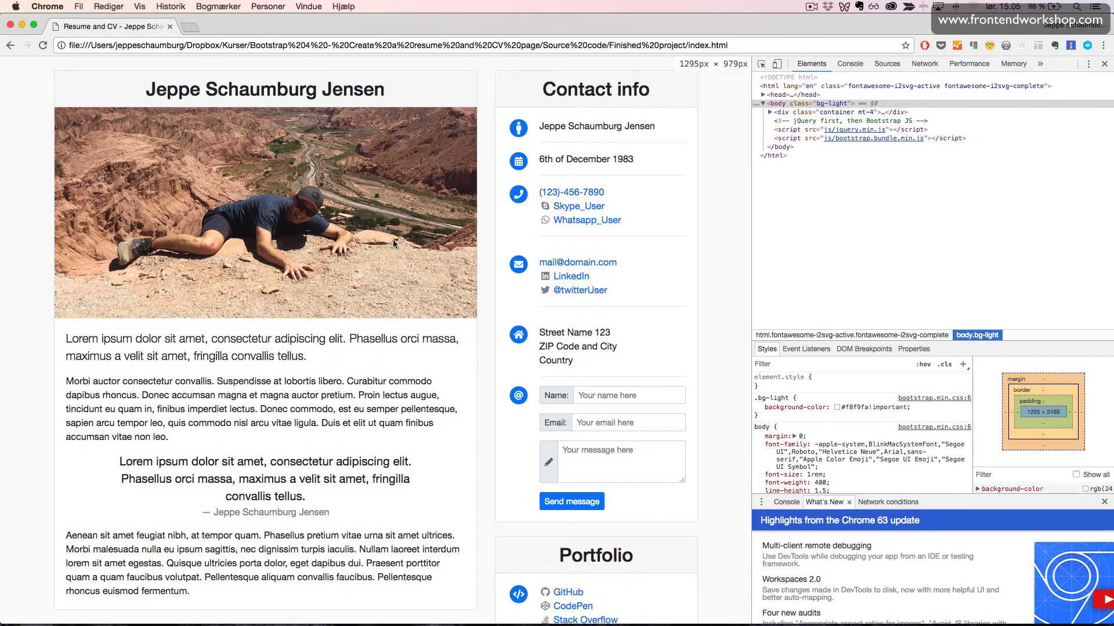
pyautogui.scroll(-3)
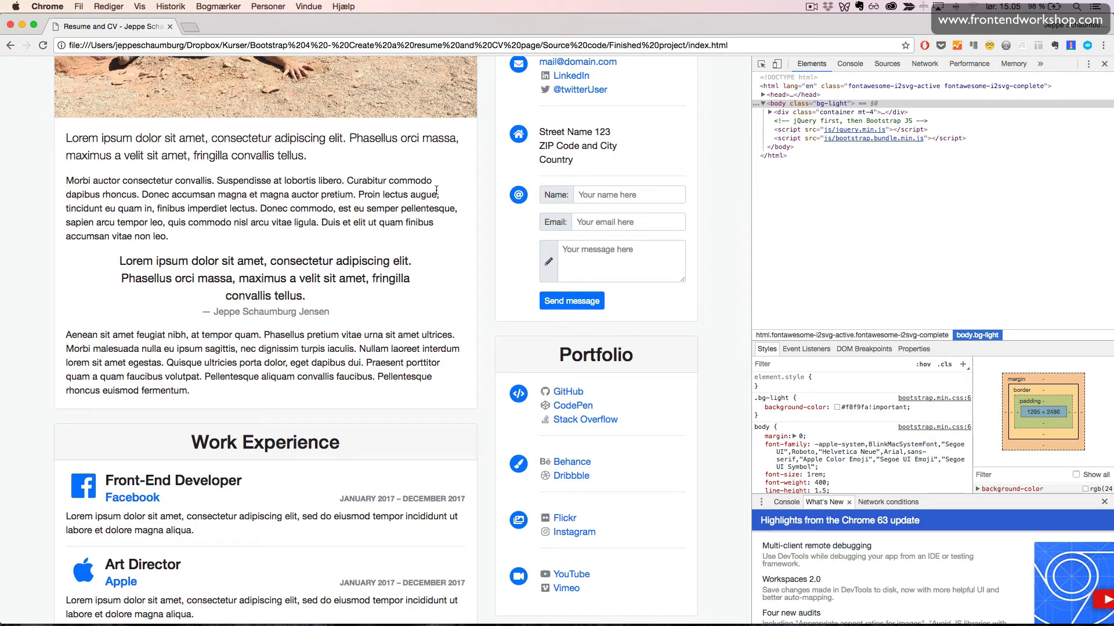
pyautogui.moveTo(486, 197)
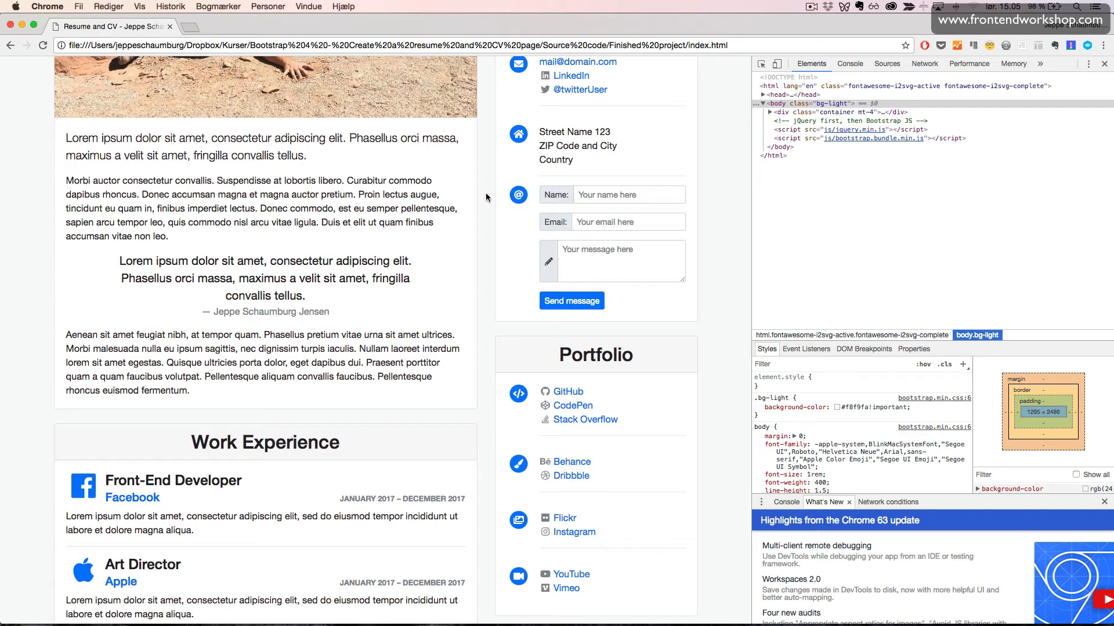
pyautogui.scroll(3)
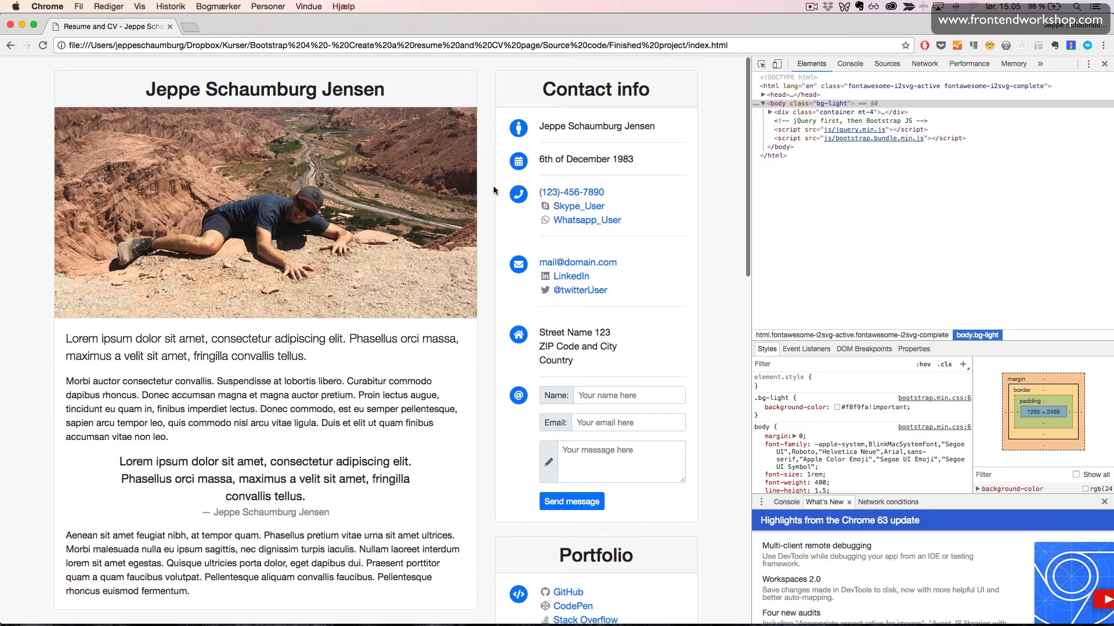